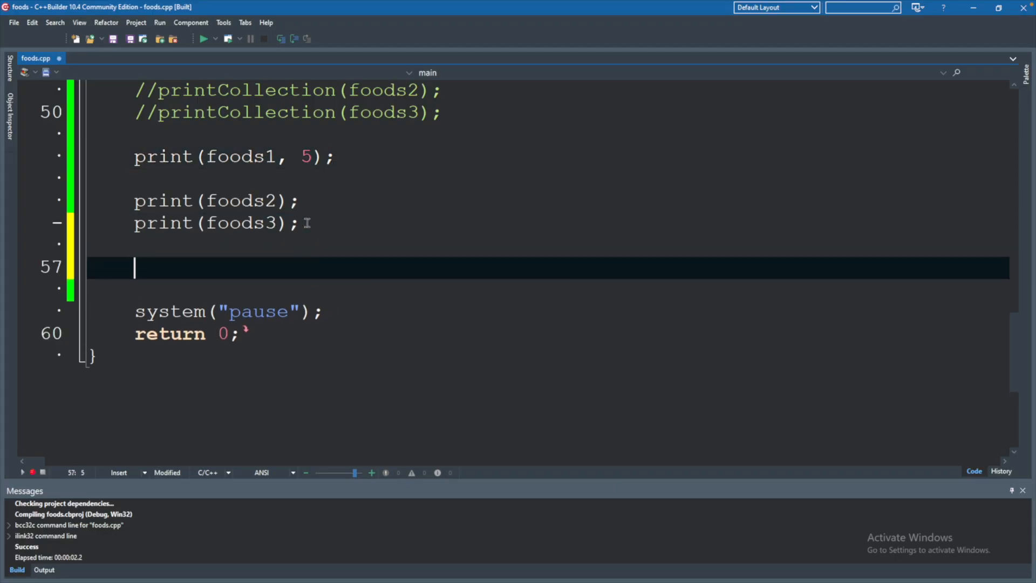
Step: Call print(foods1); on line 57 of foods.cpp and compile, which fails with two errors
{"action": "type", "text": "print(fo"}
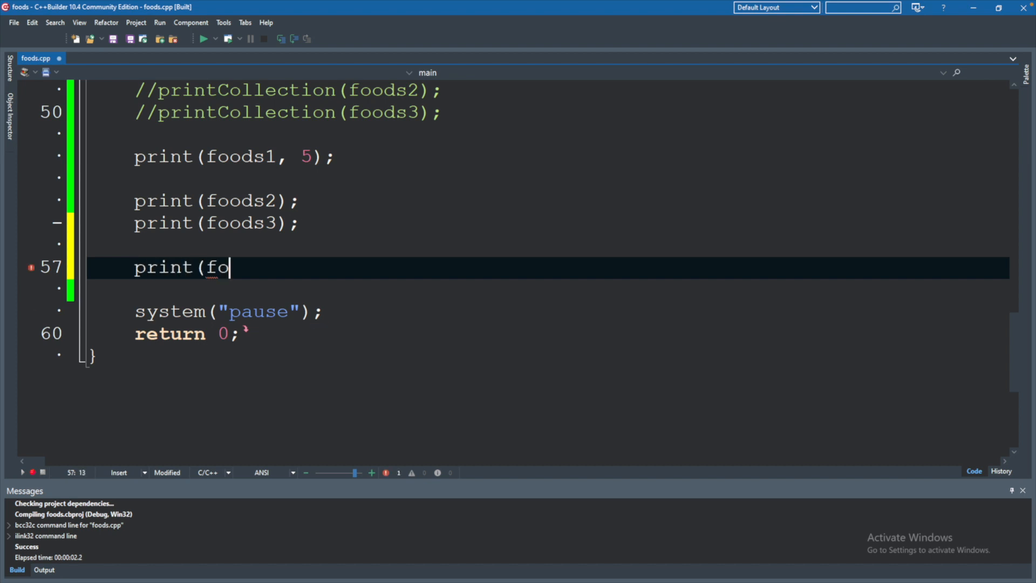
{"action": "type", "text": "ods1);"}
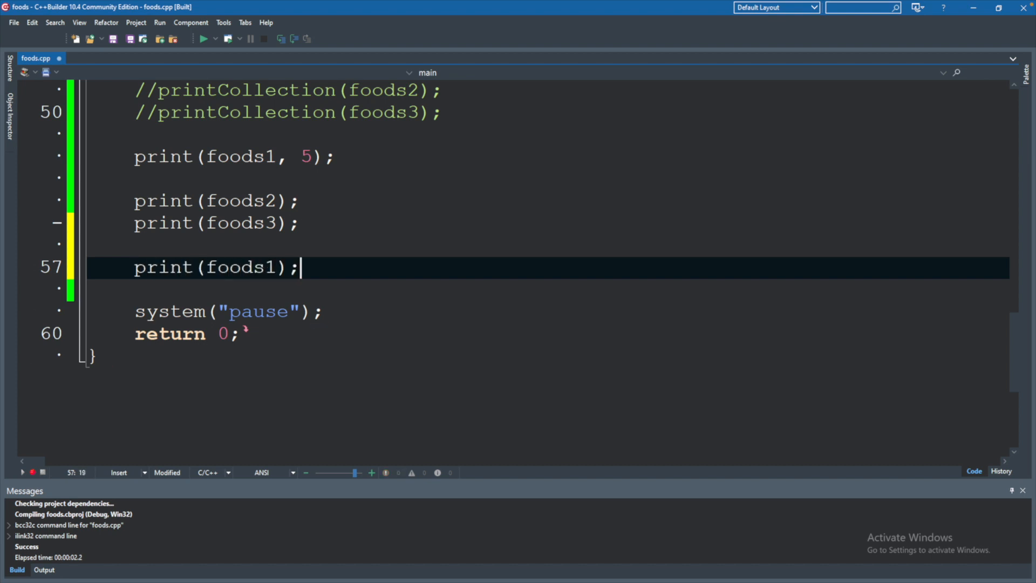
{"action": "left_click", "coordinate": [204, 38]}
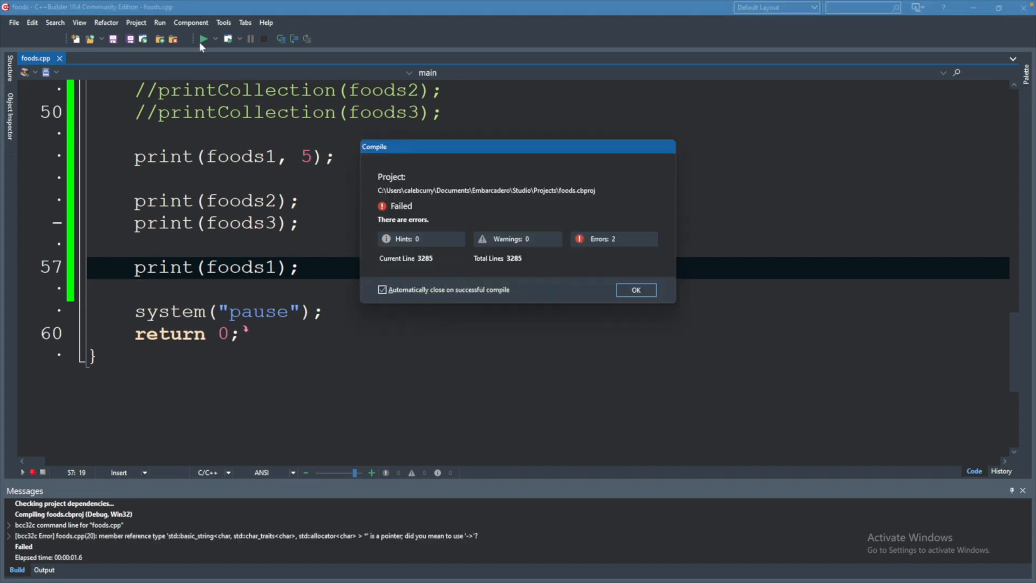
{"action": "mouse_move", "coordinate": [483, 197]}
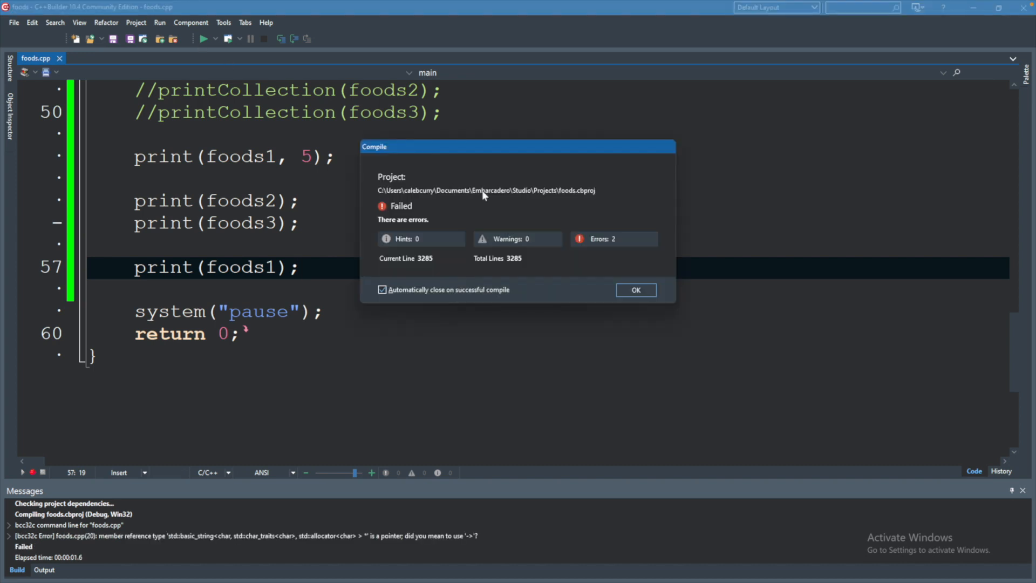
Step: Dismiss the failed-build Compile dialog to inspect the line 20 error
{"action": "left_click", "coordinate": [635, 289]}
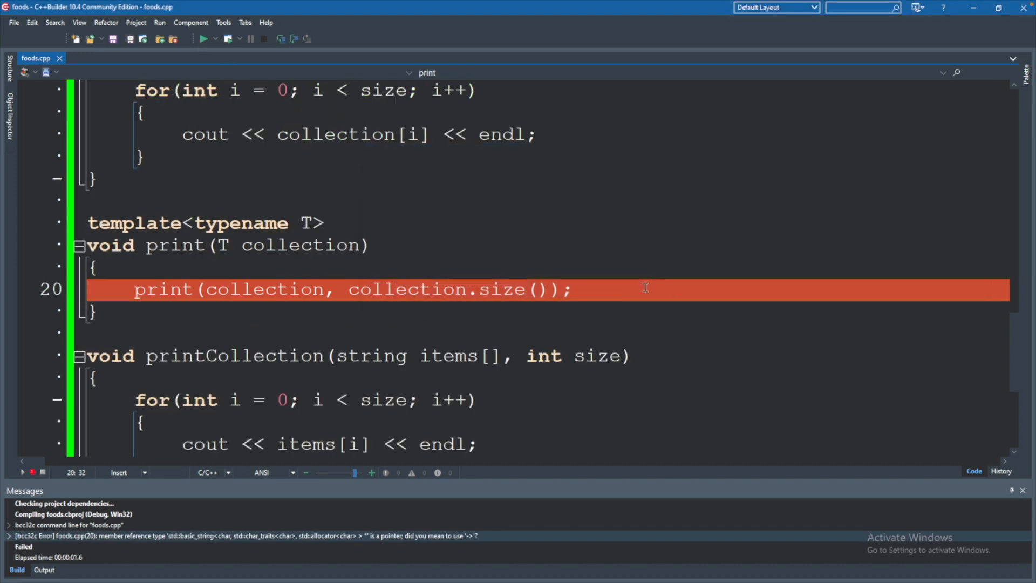
{"action": "mouse_move", "coordinate": [386, 512]}
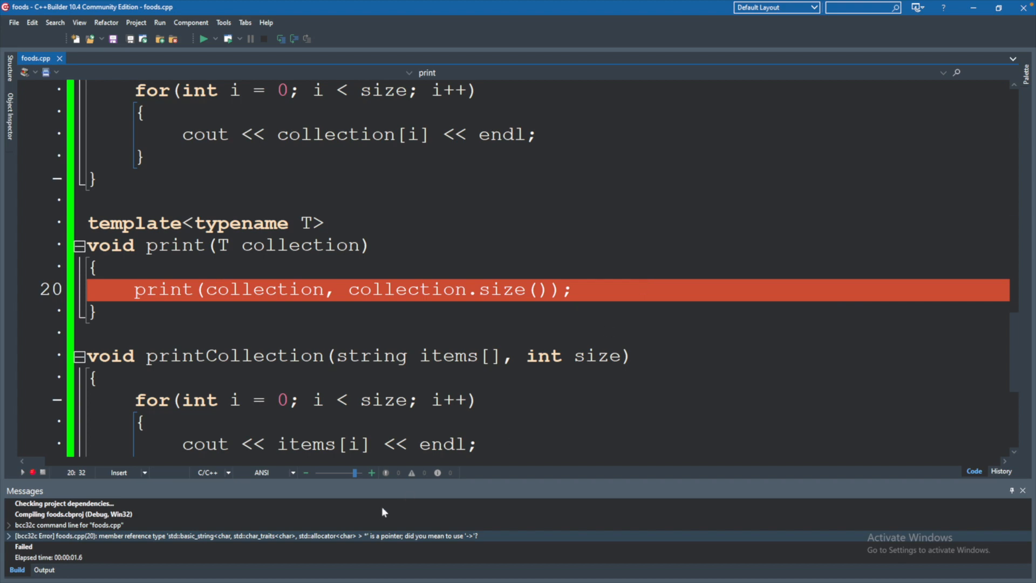
{"action": "mouse_move", "coordinate": [436, 538]}
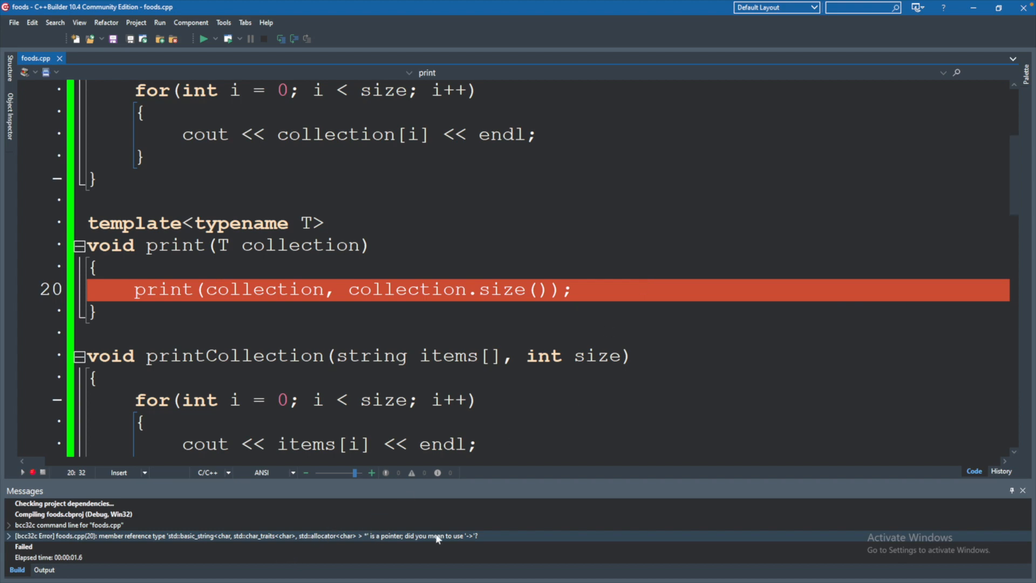
{"action": "mouse_move", "coordinate": [399, 554]}
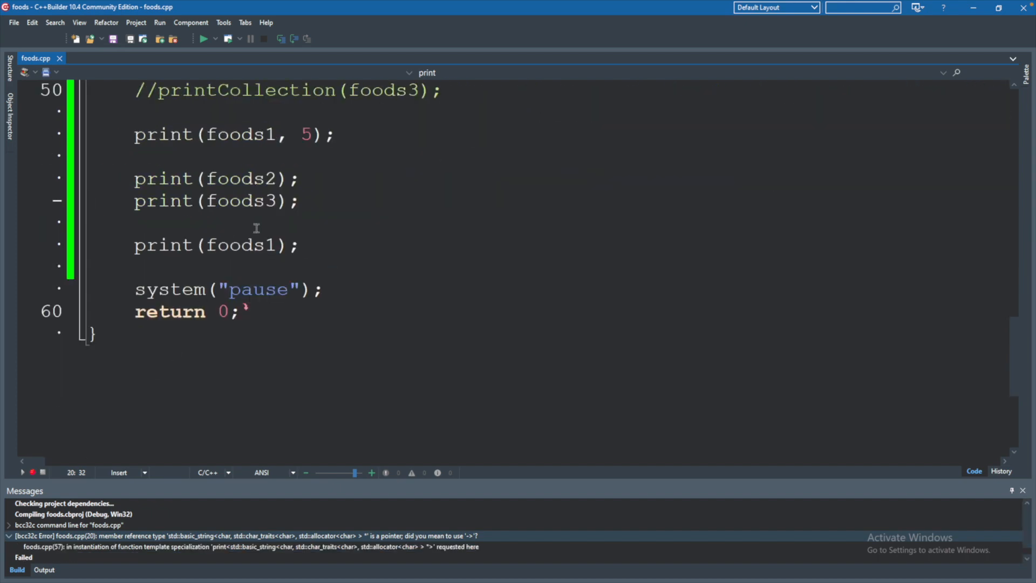
Step: Replace the foods1 argument with "hello" on line 57 and recompile, failing at line 20 on const char*
{"action": "double_click", "coordinate": [240, 245]}
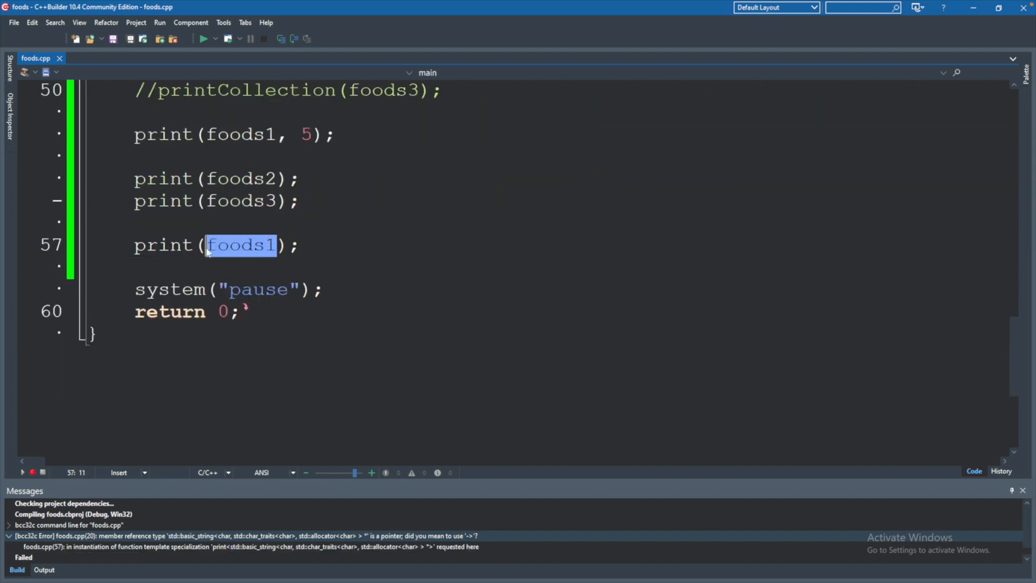
{"action": "key", "text": "Delete"}
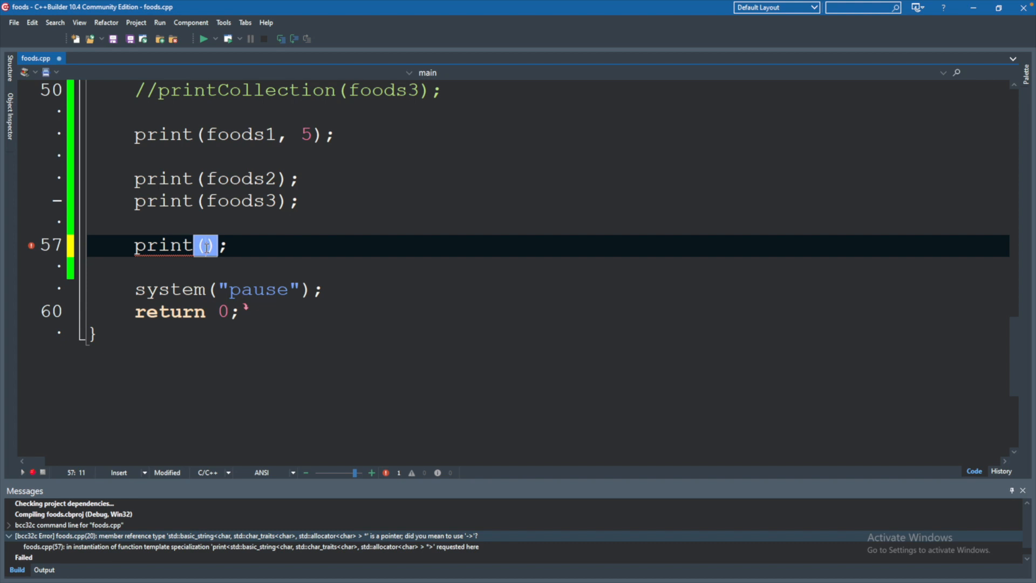
{"action": "type", "text": "\"hello:\""}
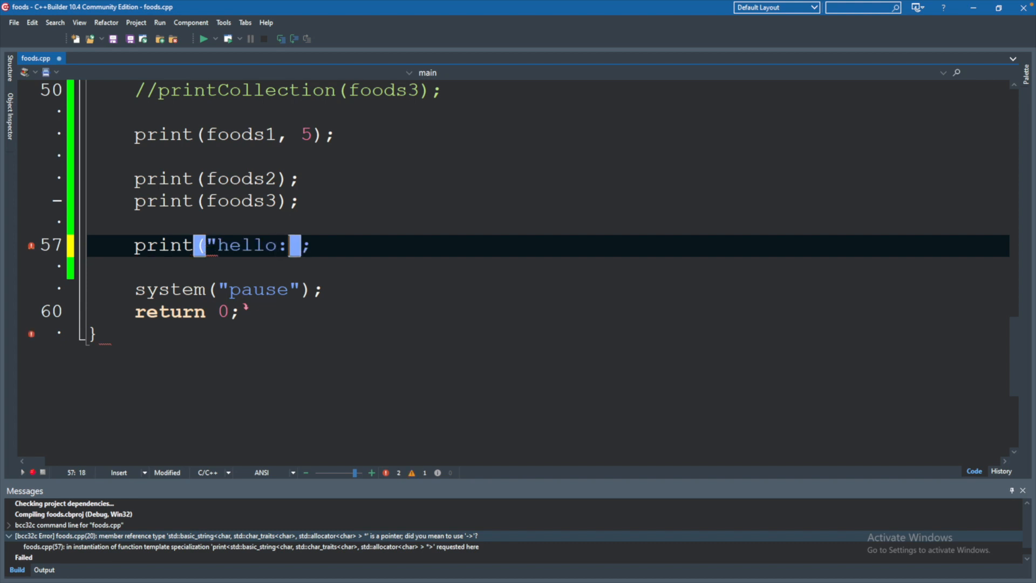
{"action": "left_click", "coordinate": [205, 39]}
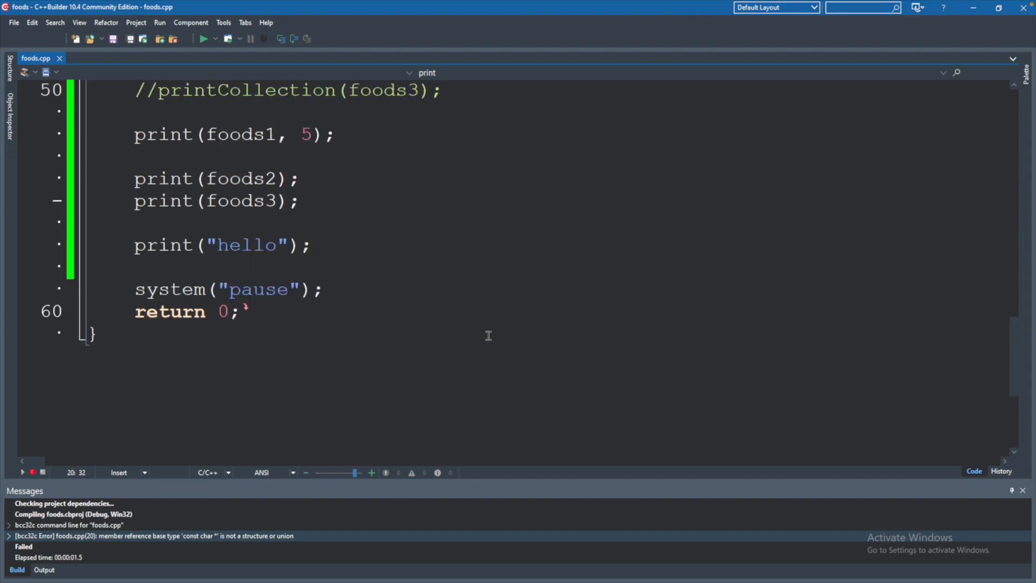
Step: Replace "hello" with 50.5 on line 57, recompile, and dismiss the failure report showing double has no size()
{"action": "double_click", "coordinate": [247, 245]}
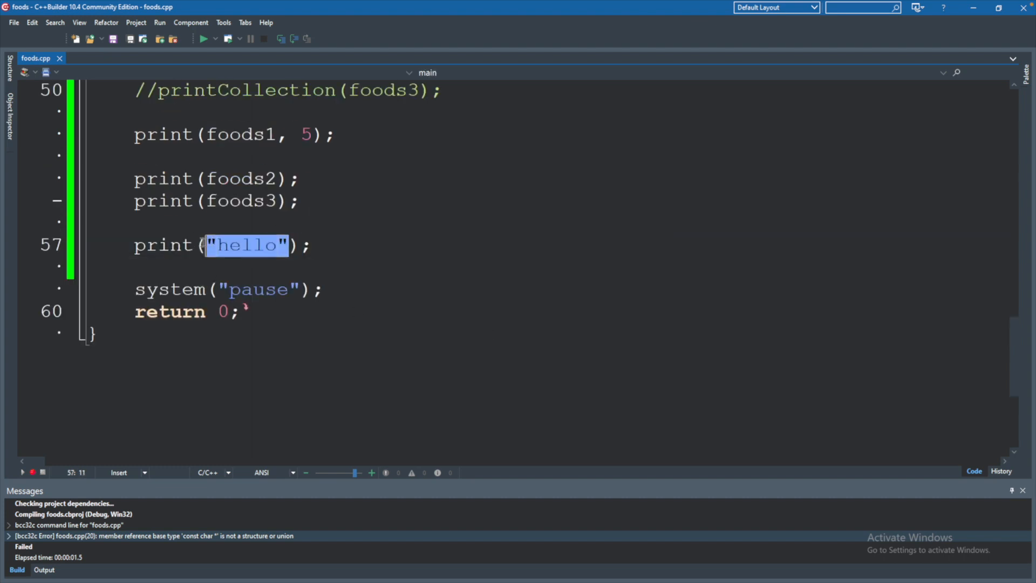
{"action": "type", "text": "50.5"}
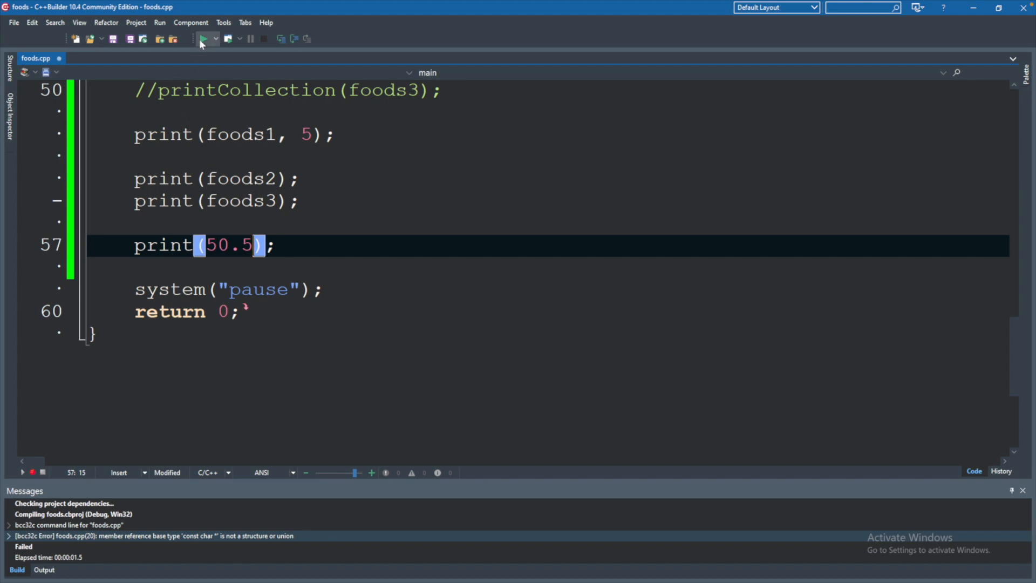
{"action": "left_click", "coordinate": [206, 39]}
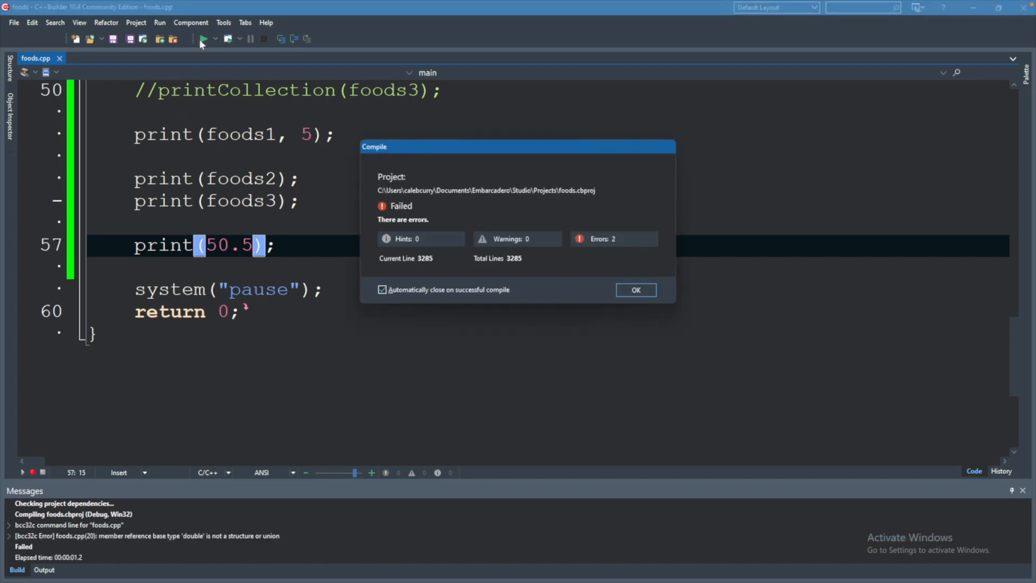
{"action": "left_click", "coordinate": [635, 290]}
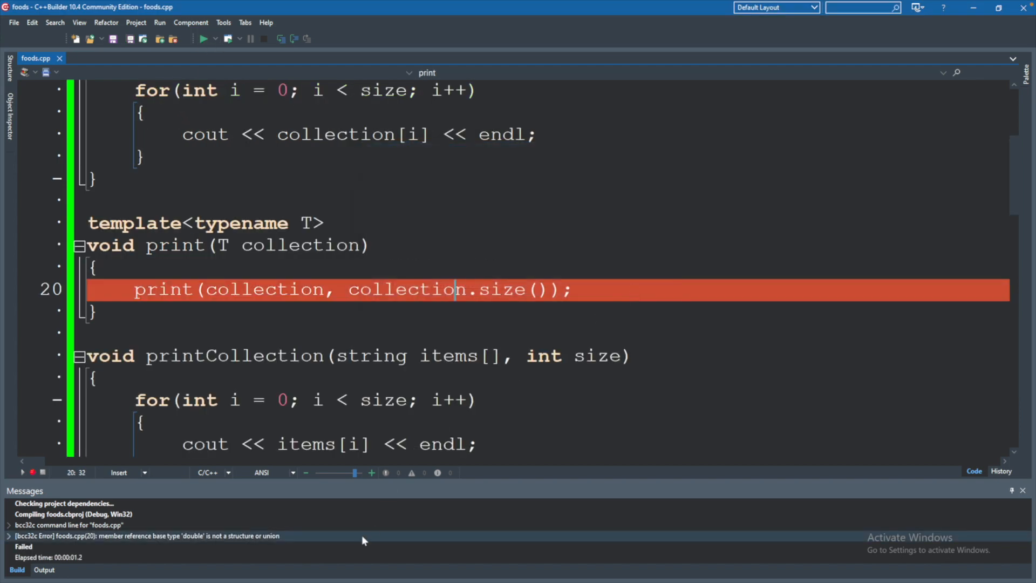